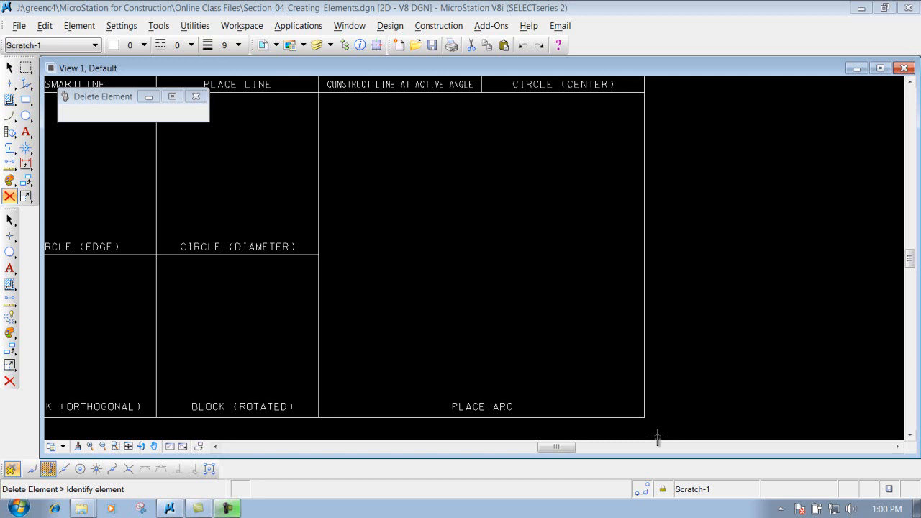
{"action": "mouse_move", "coordinate": [28, 164]}
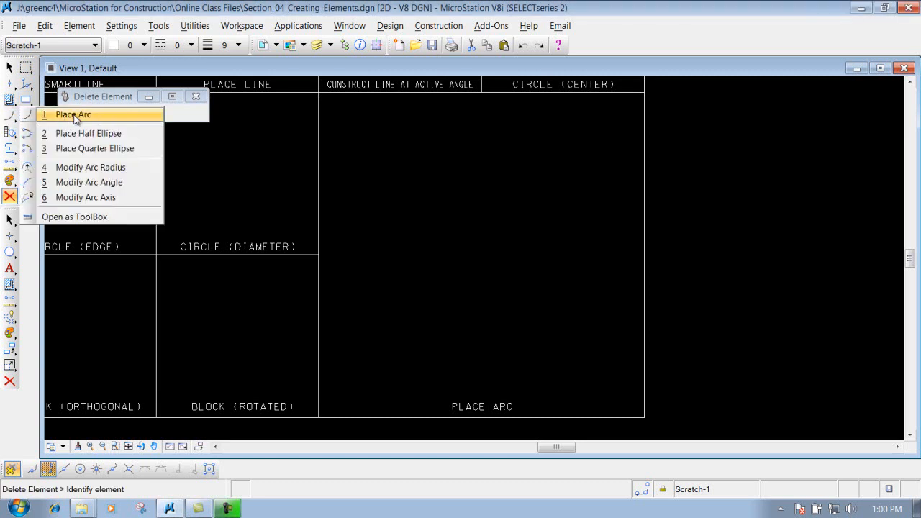
Activate the Place Arc tool from the Arcs flyout, with the Start, Center method showing.
{"action": "left_click", "coordinate": [72, 115]}
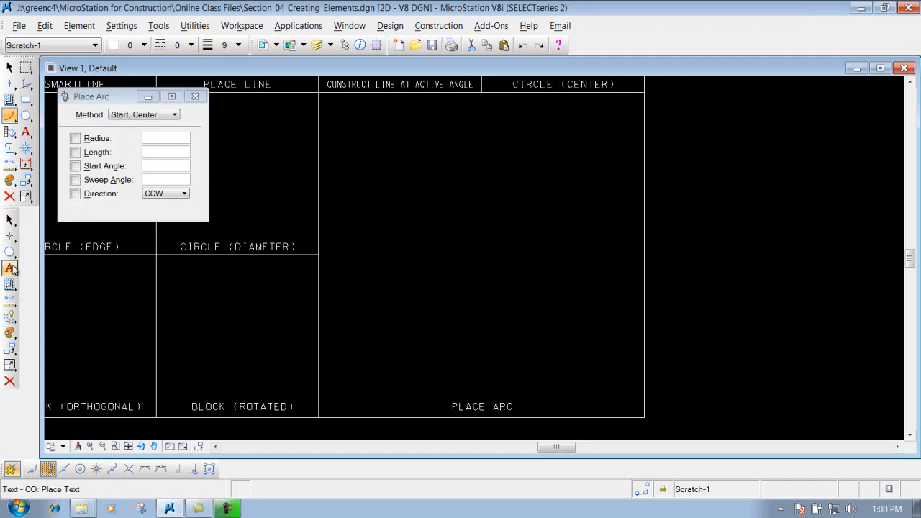
{"action": "left_click", "coordinate": [8, 268]}
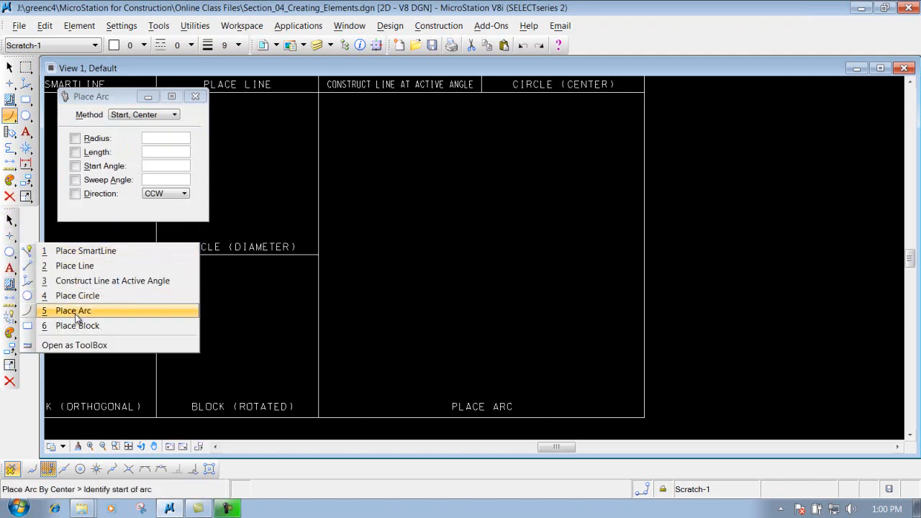
{"action": "mouse_move", "coordinate": [66, 316]}
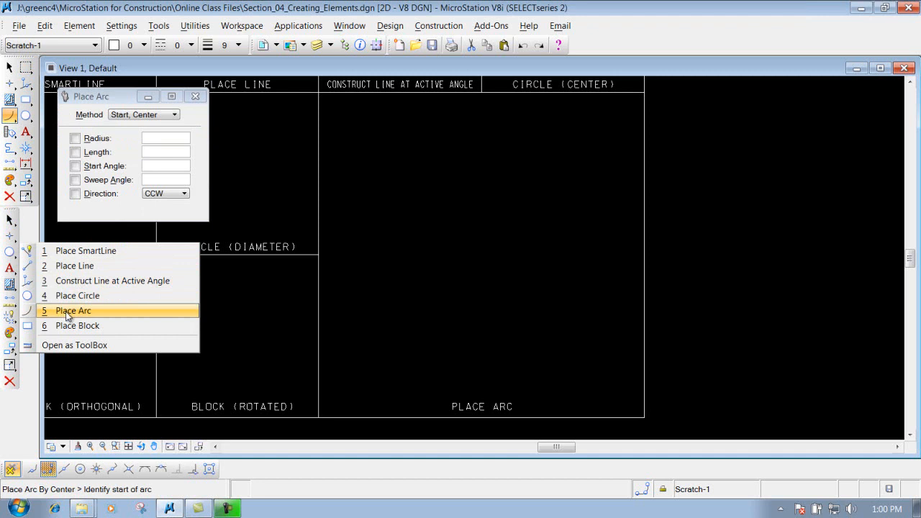
{"action": "left_click", "coordinate": [72, 311]}
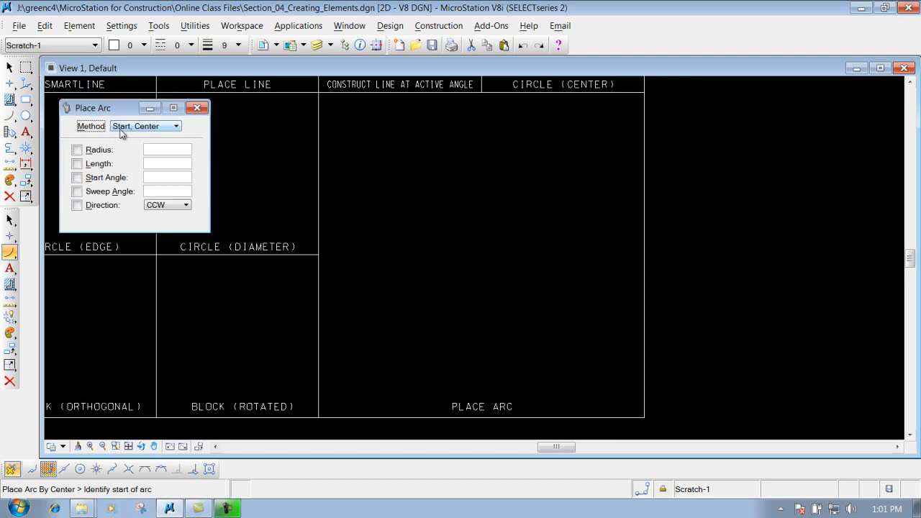
{"action": "mouse_move", "coordinate": [115, 133]}
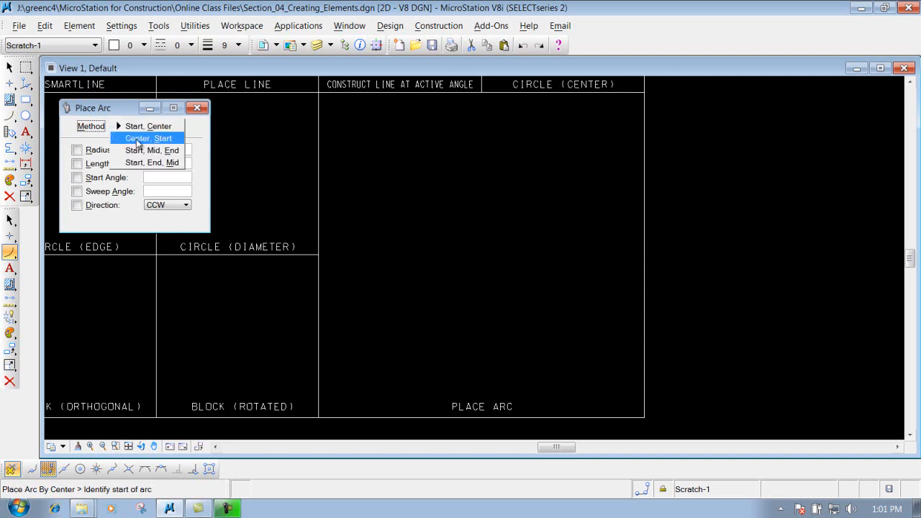
{"action": "mouse_move", "coordinate": [151, 149]}
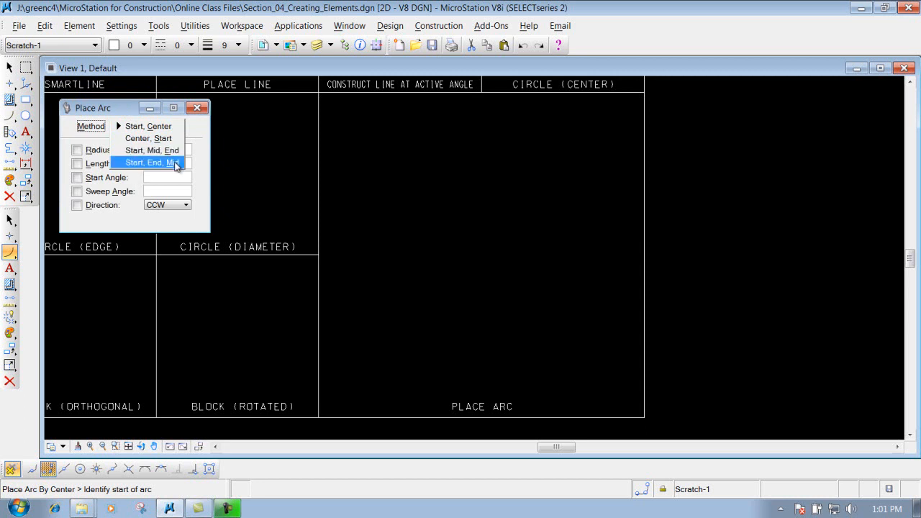
{"action": "mouse_move", "coordinate": [147, 138]}
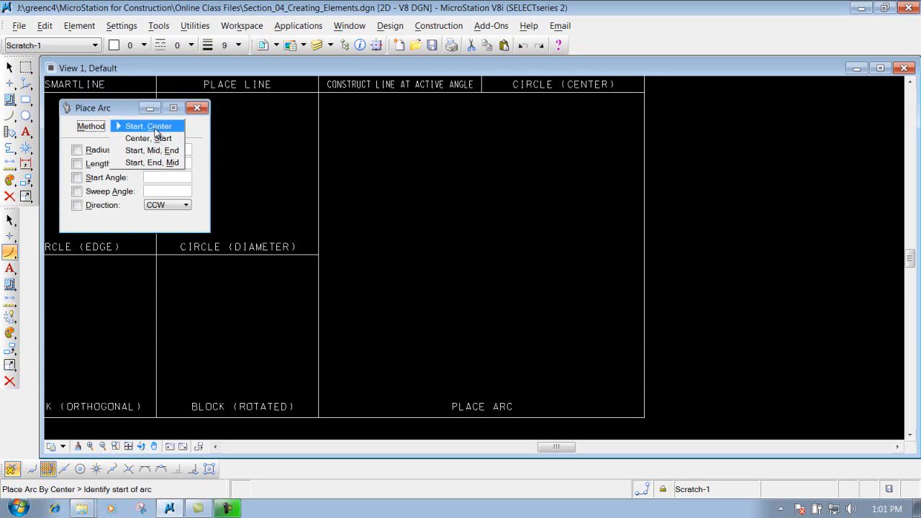
{"action": "mouse_move", "coordinate": [154, 127]}
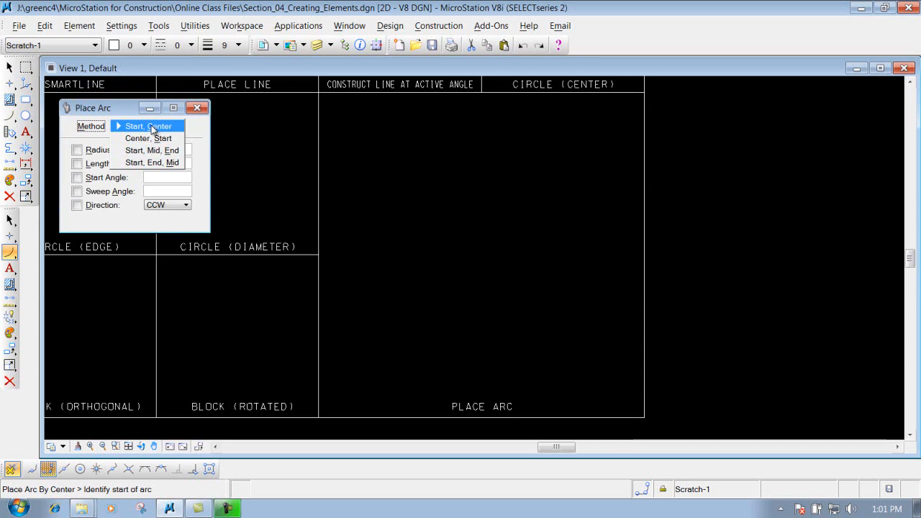
{"action": "left_click", "coordinate": [147, 127]}
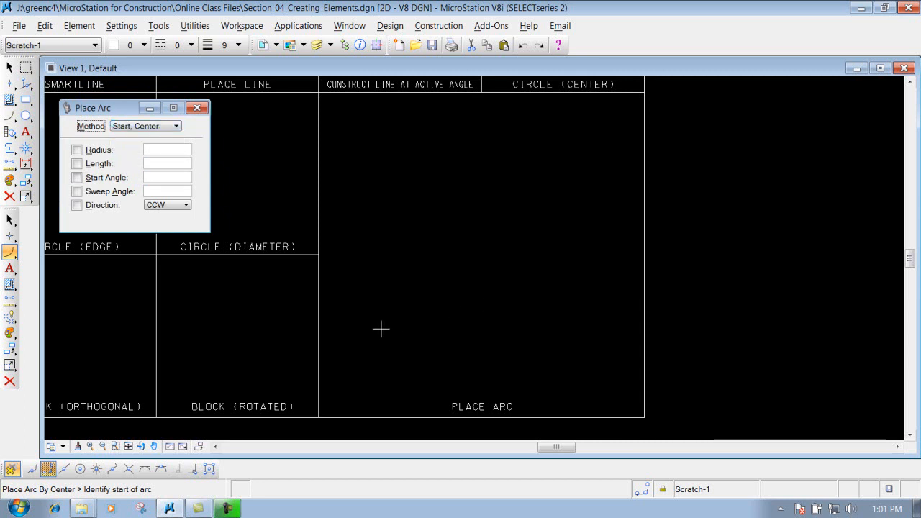
{"action": "mouse_move", "coordinate": [353, 298]}
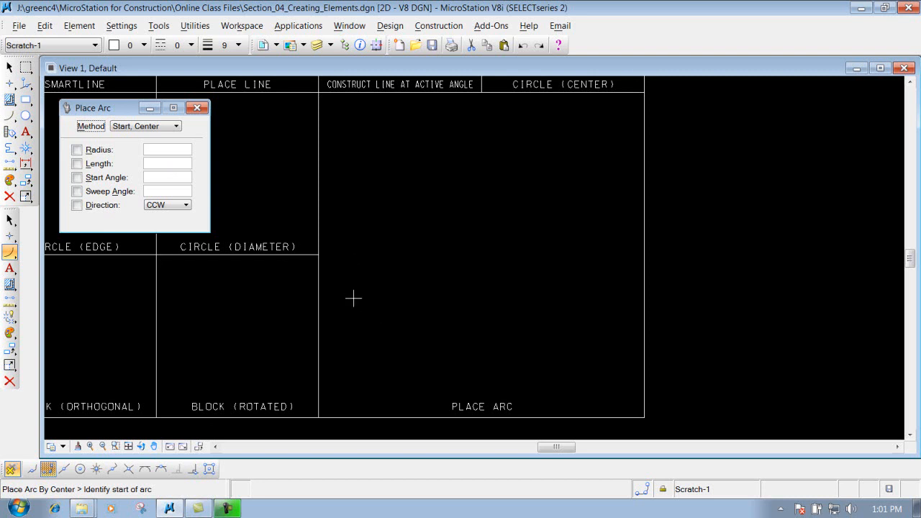
{"action": "mouse_move", "coordinate": [341, 261]}
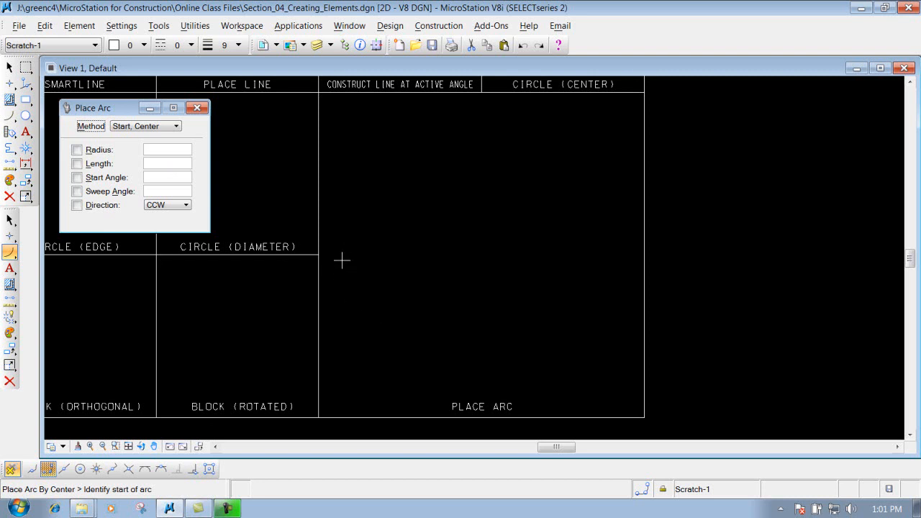
{"action": "mouse_move", "coordinate": [345, 239]}
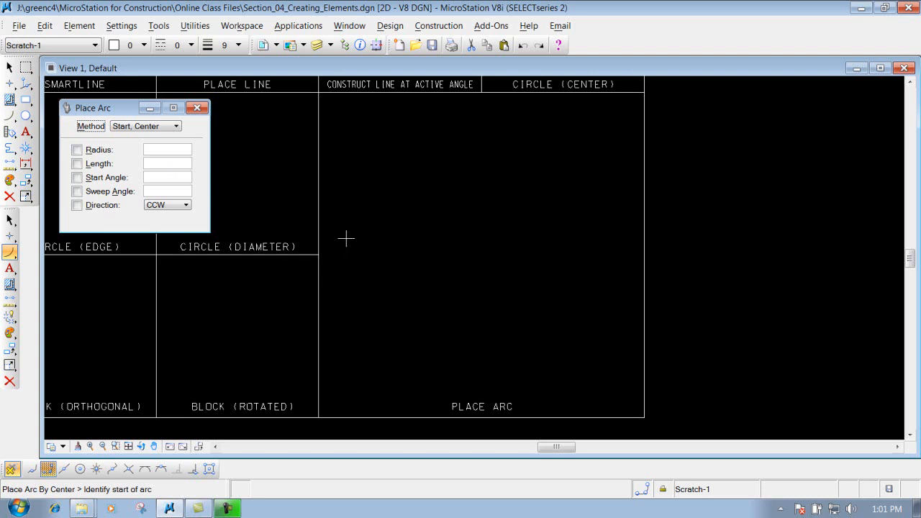
{"action": "mouse_move", "coordinate": [400, 119]}
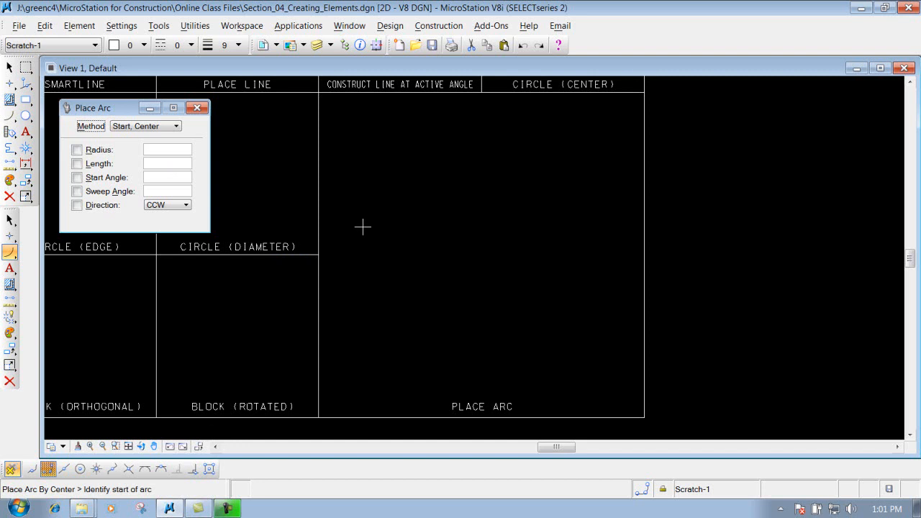
{"action": "mouse_move", "coordinate": [358, 221]}
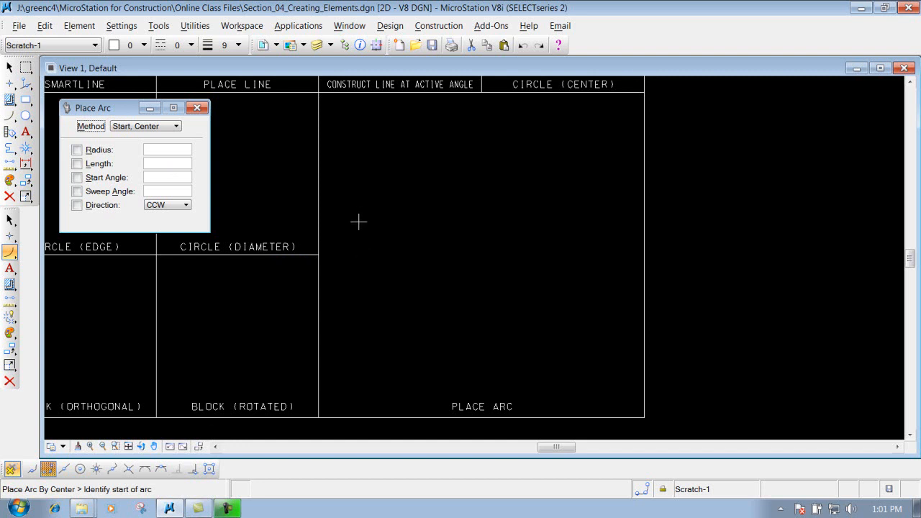
{"action": "mouse_move", "coordinate": [357, 228]}
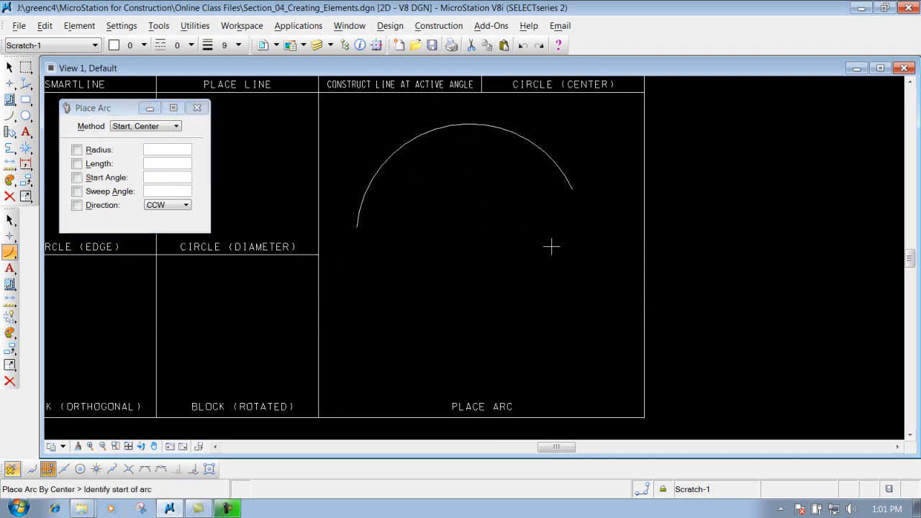
{"action": "mouse_move", "coordinate": [548, 282]}
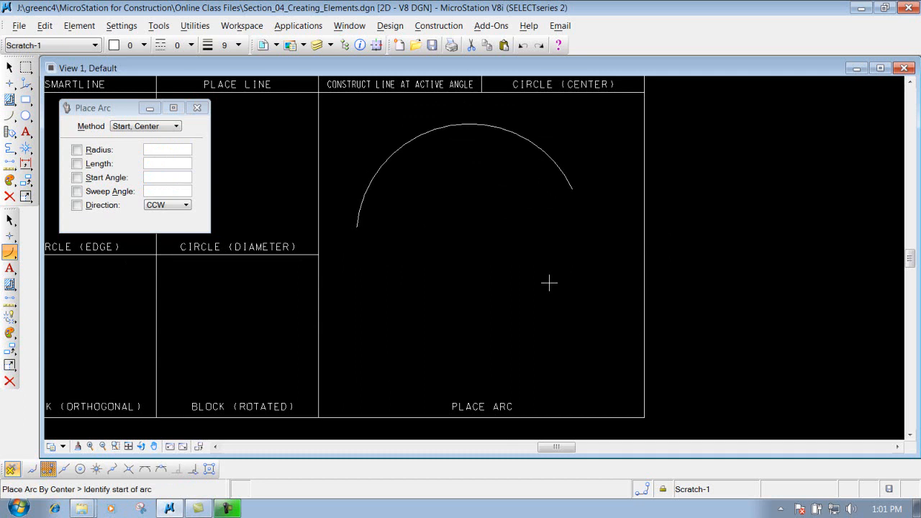
Reopen the arc Method list after placing the Start, Center semicircle.
{"action": "left_click", "coordinate": [144, 127]}
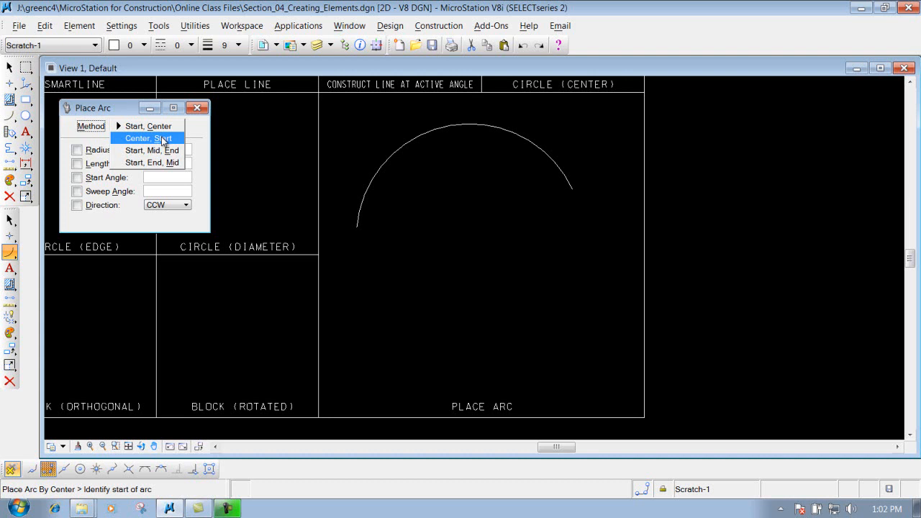
Switch the arc Method to Center, Start for the smaller arc.
{"action": "left_click", "coordinate": [149, 139]}
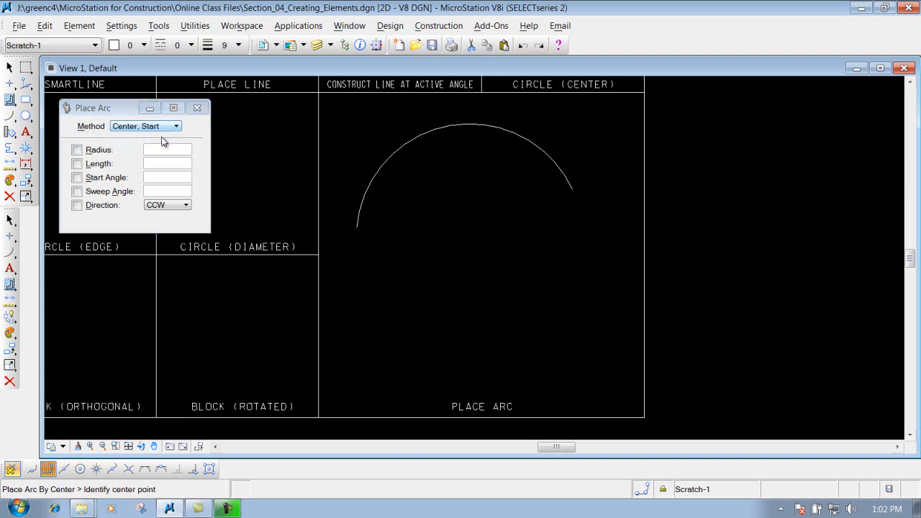
{"action": "mouse_move", "coordinate": [129, 130]}
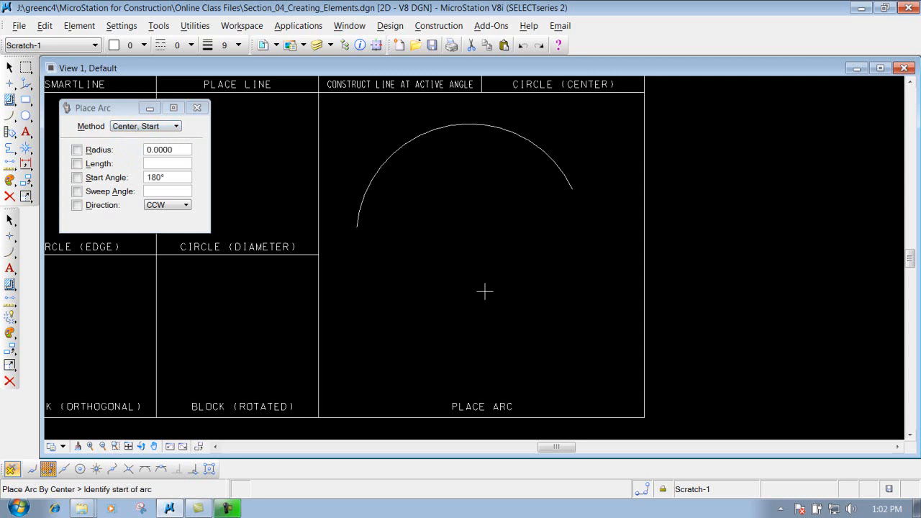
{"action": "mouse_move", "coordinate": [486, 292]}
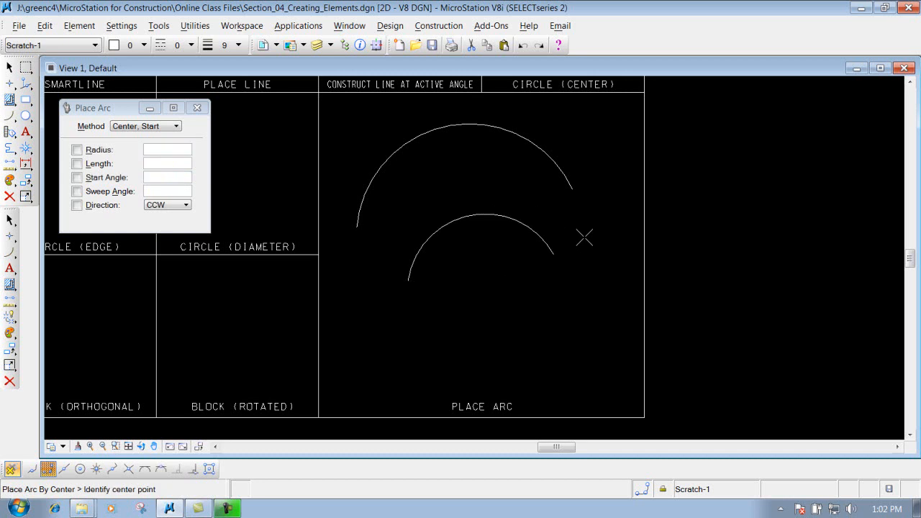
{"action": "mouse_move", "coordinate": [585, 237]}
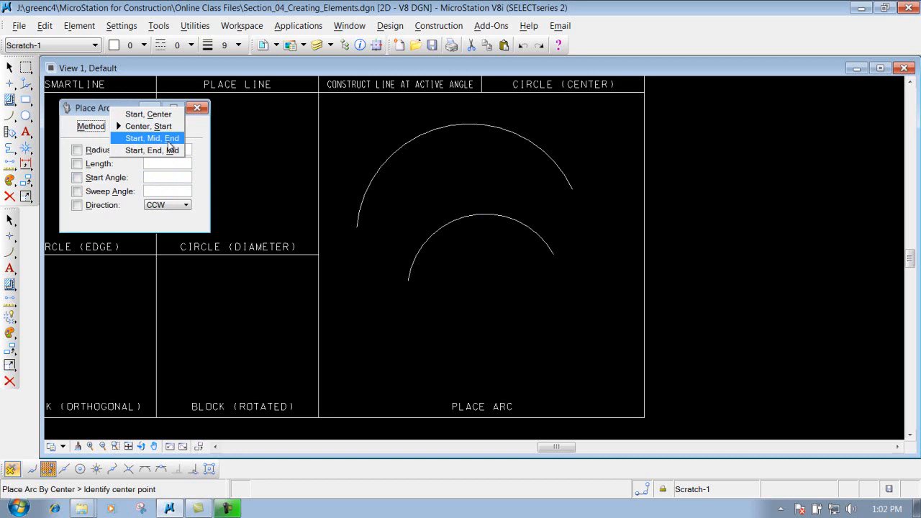
Switch the arc Method to Start, Mid, End for the wide arc.
{"action": "left_click", "coordinate": [150, 138]}
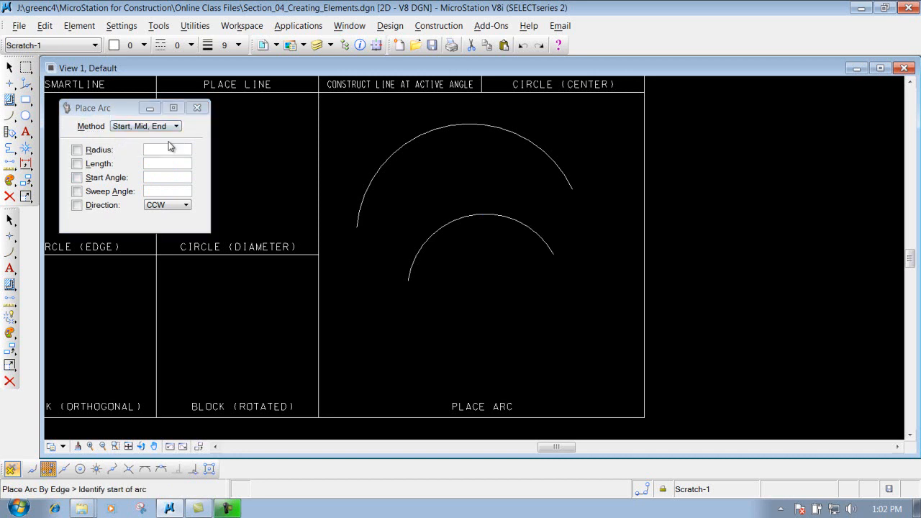
{"action": "mouse_move", "coordinate": [334, 352]}
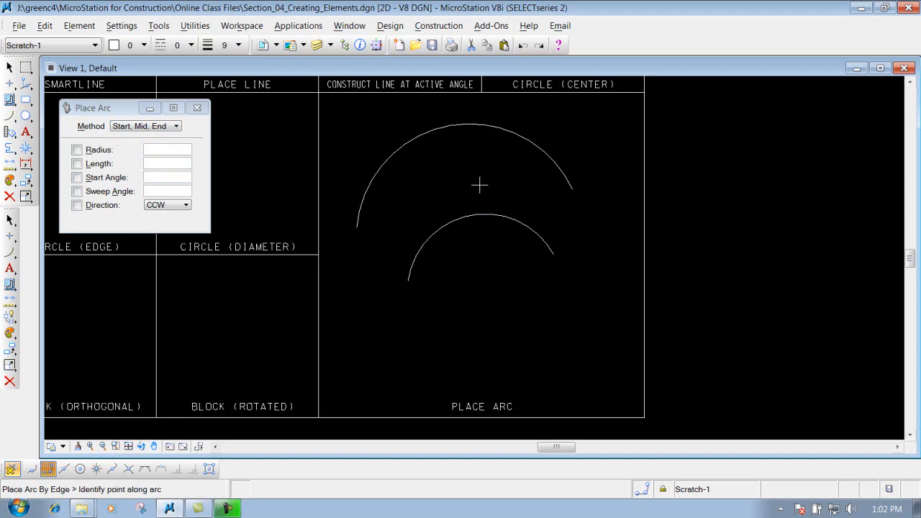
{"action": "mouse_move", "coordinate": [485, 281]}
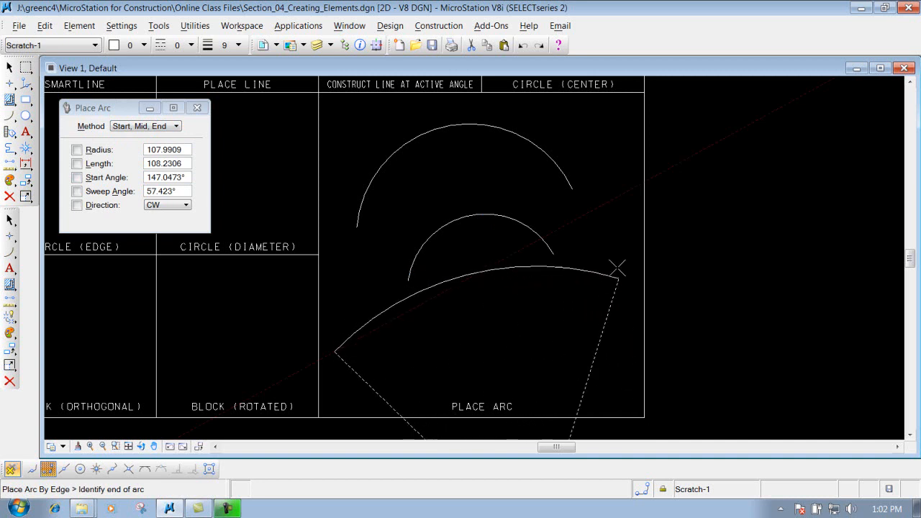
{"action": "mouse_move", "coordinate": [622, 338]}
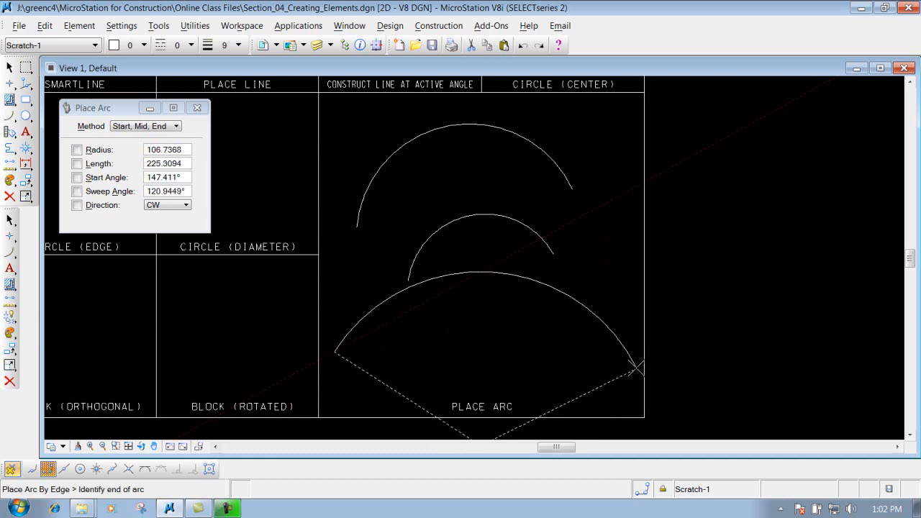
{"action": "mouse_move", "coordinate": [627, 373]}
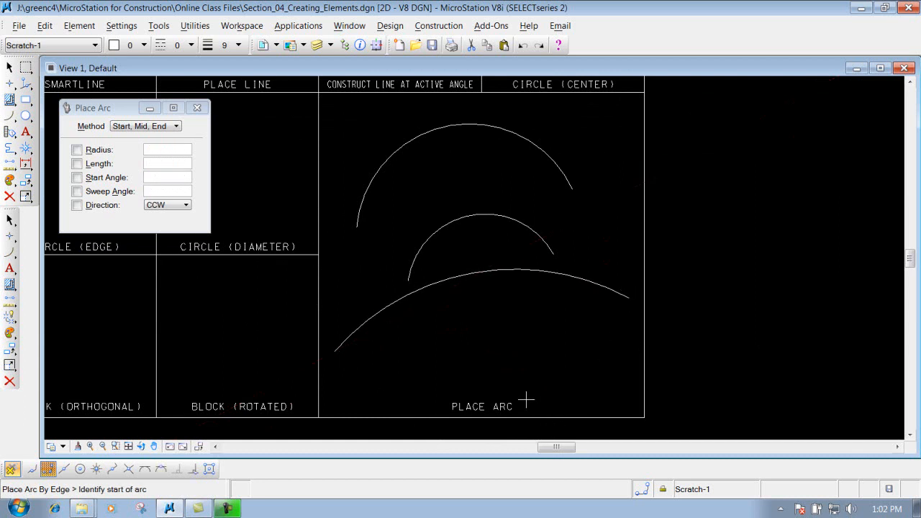
{"action": "mouse_move", "coordinate": [182, 178]}
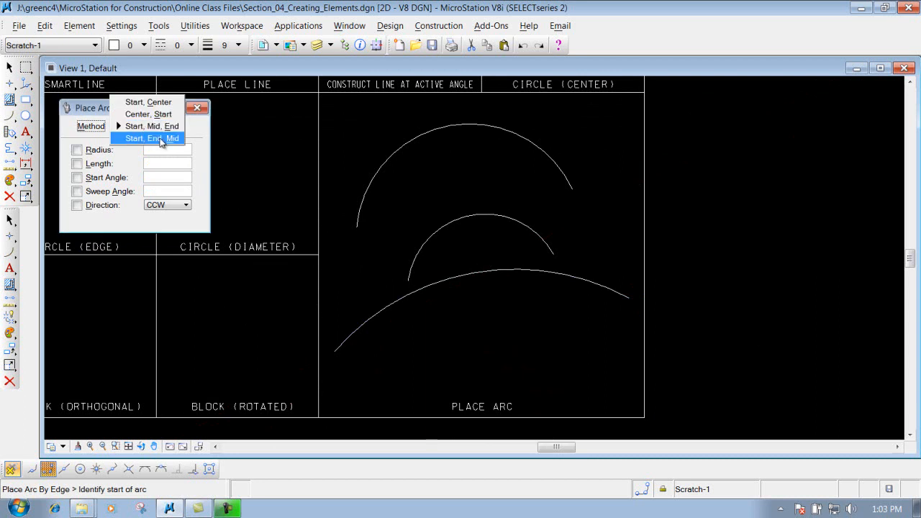
Change the arc Method to Start, End, Mid.
{"action": "left_click", "coordinate": [150, 138]}
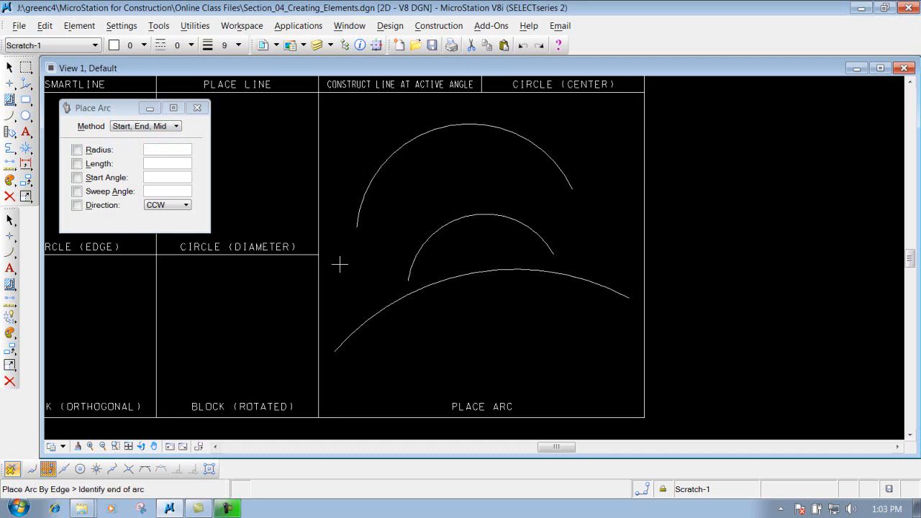
{"action": "mouse_move", "coordinate": [607, 233]}
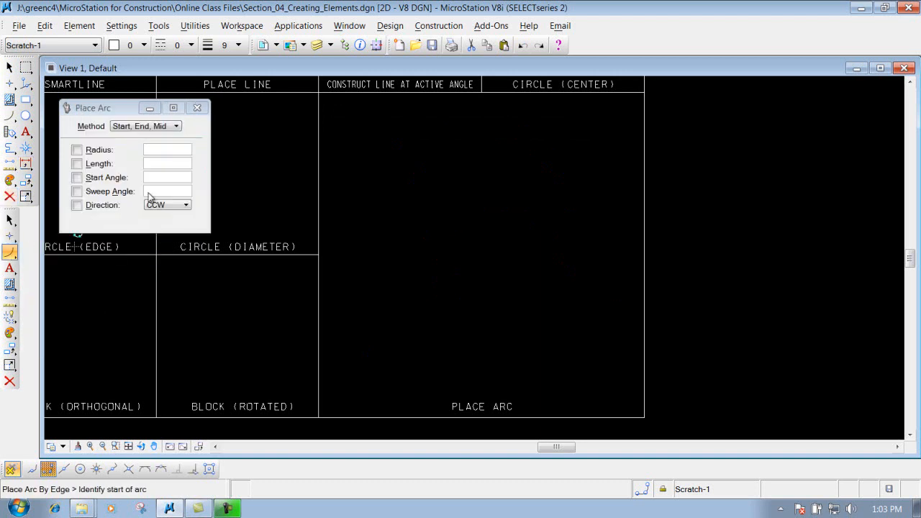
Set the Method to Start, Center and lock the Radius at 100.0000.
{"action": "left_click", "coordinate": [144, 126]}
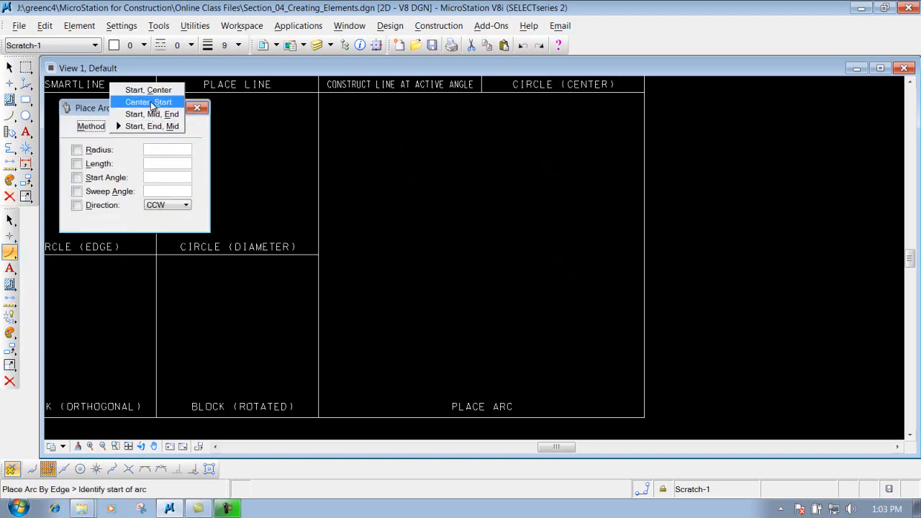
{"action": "left_click", "coordinate": [147, 89]}
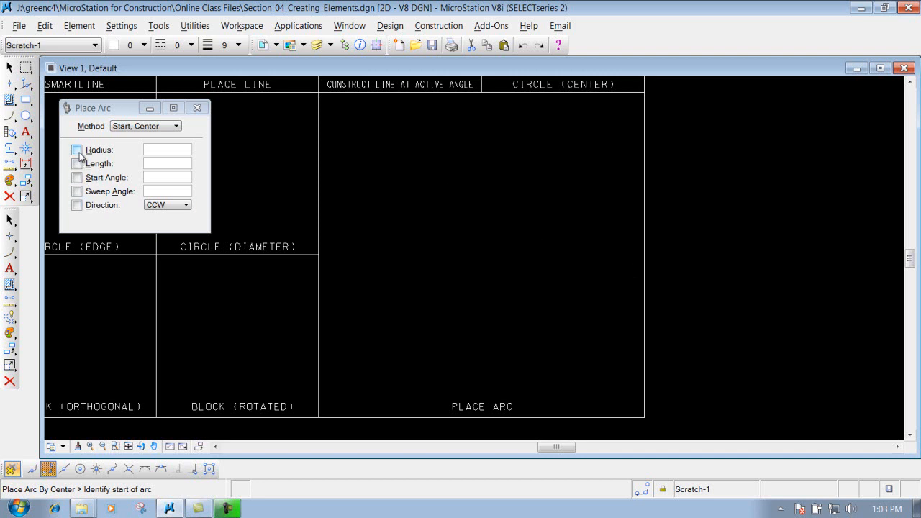
{"action": "left_click", "coordinate": [77, 150]}
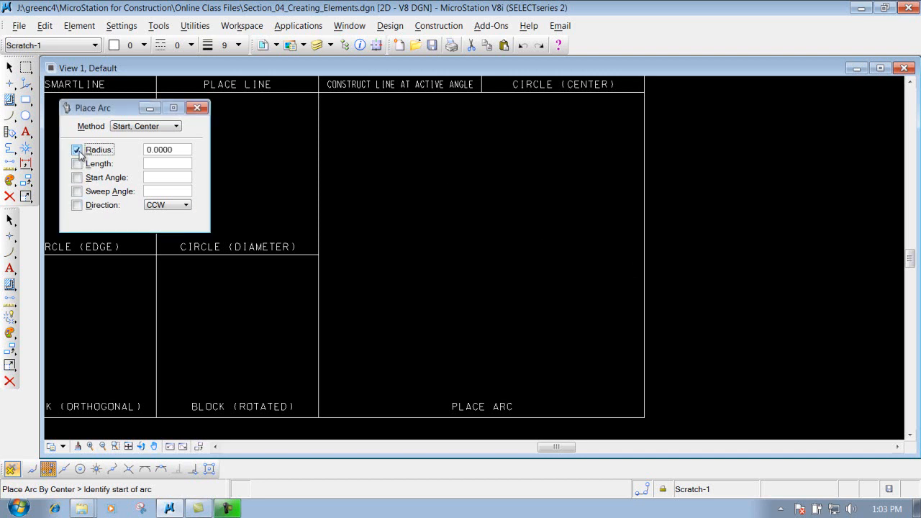
{"action": "type", "text": "1"}
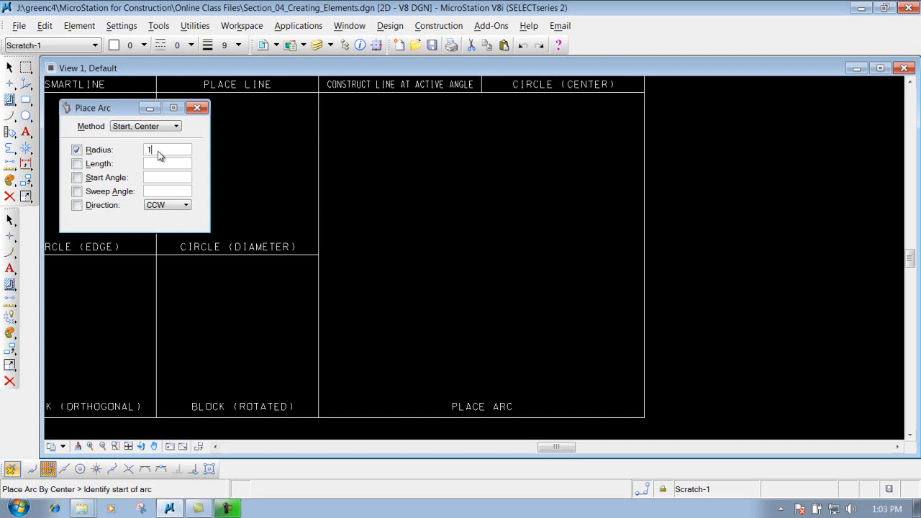
{"action": "type", "text": "100.0000"}
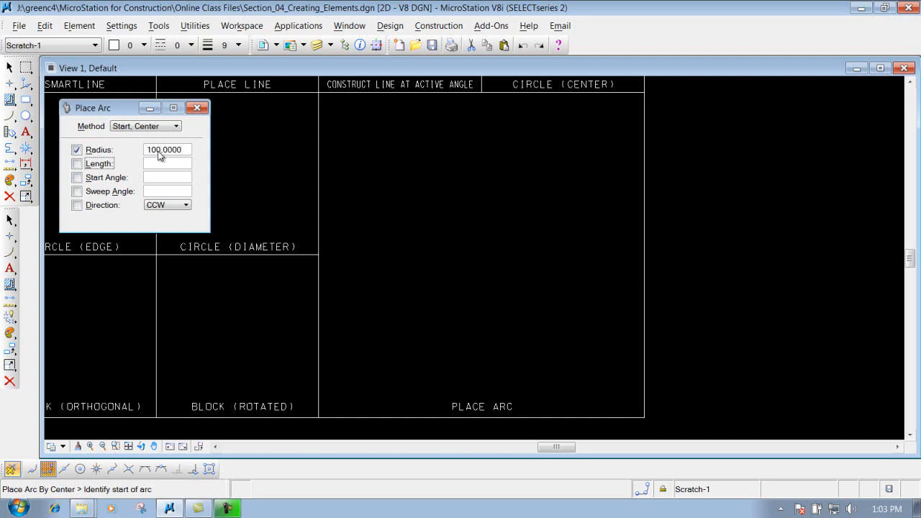
{"action": "mouse_move", "coordinate": [127, 213]}
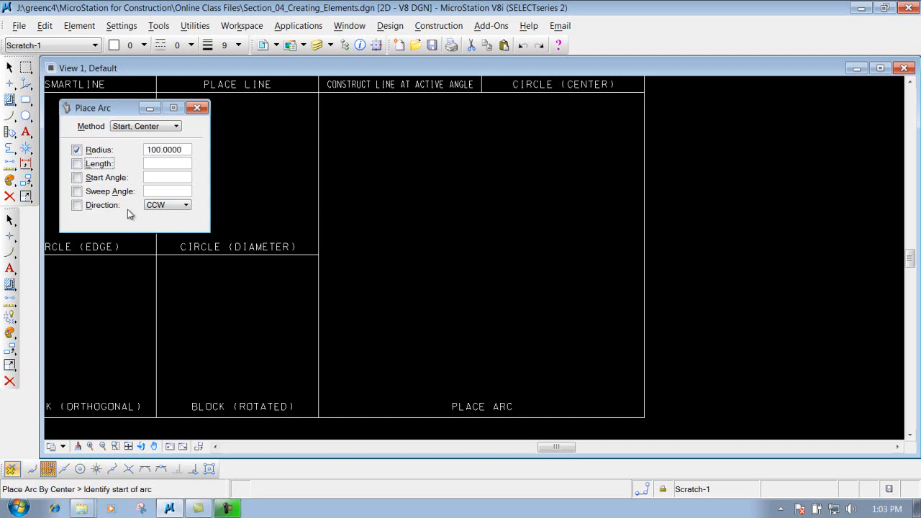
{"action": "mouse_move", "coordinate": [438, 244]}
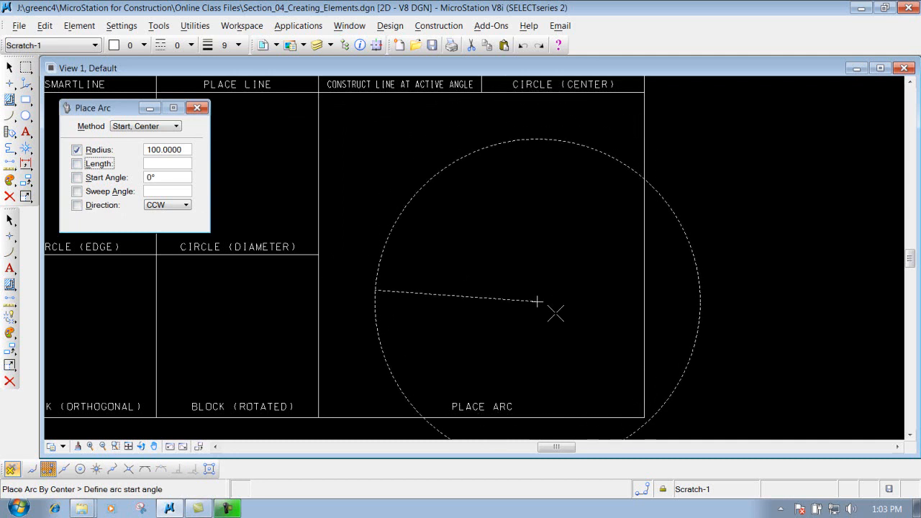
{"action": "mouse_move", "coordinate": [391, 346]}
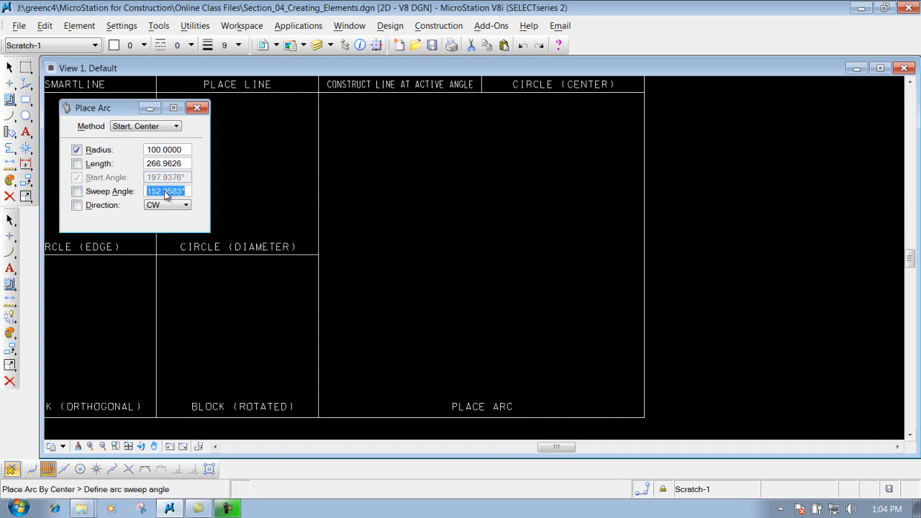
Place the radius-100 arc with a 150 sweep angle entered.
{"action": "type", "text": "150"}
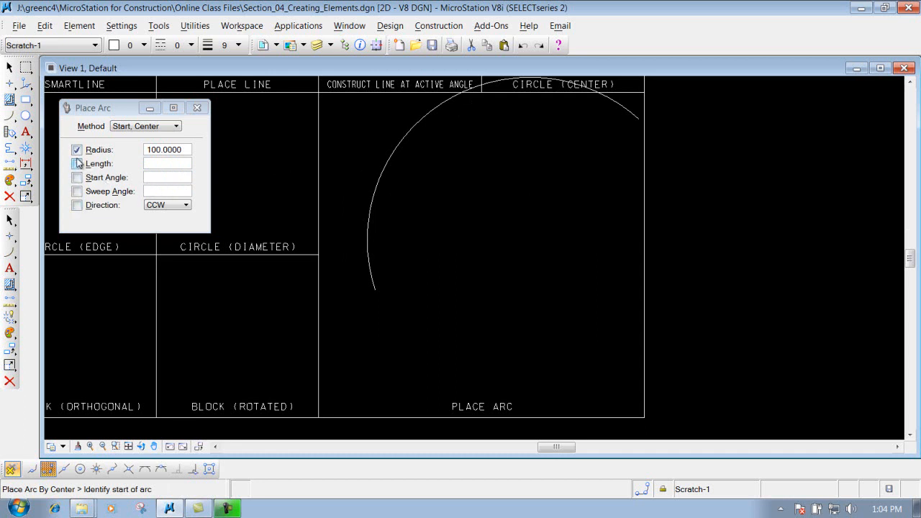
{"action": "mouse_move", "coordinate": [43, 193]}
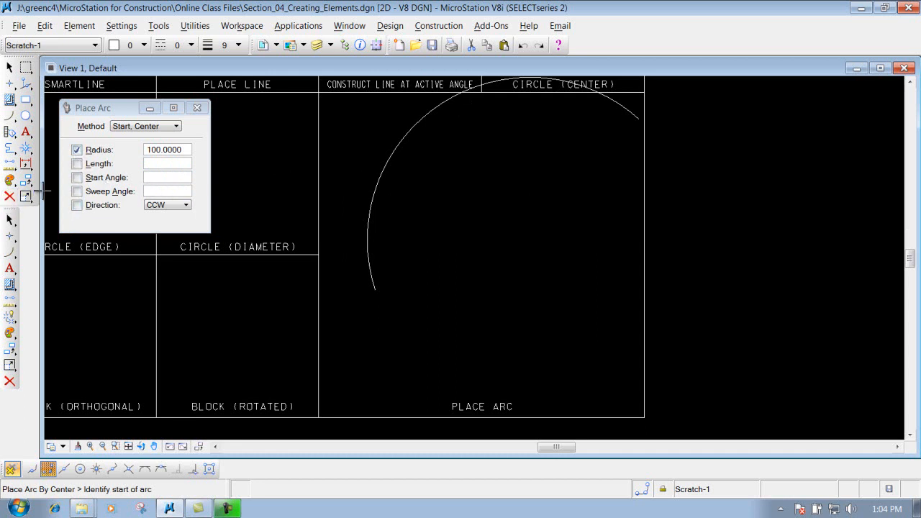
Delete the radius-100 arc, unlock Radius and lock the arc Direction instead.
{"action": "left_click", "coordinate": [8, 196]}
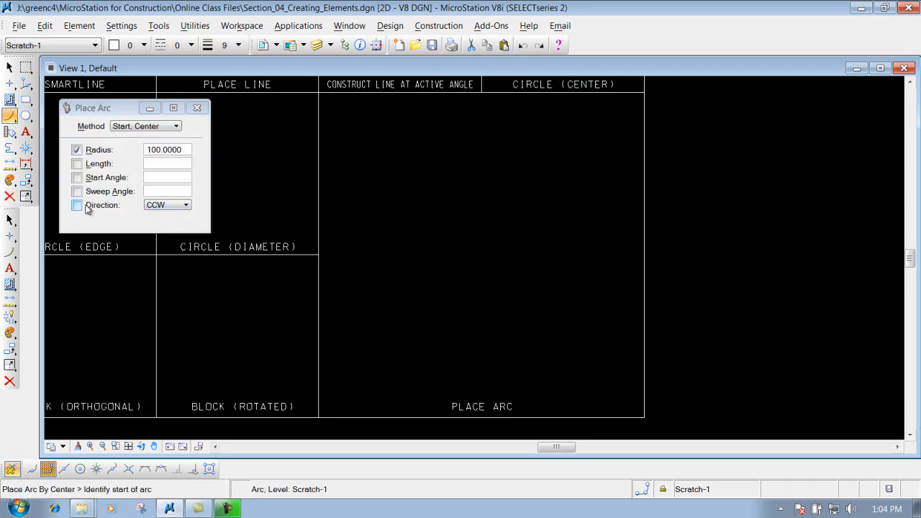
{"action": "left_click", "coordinate": [186, 205]}
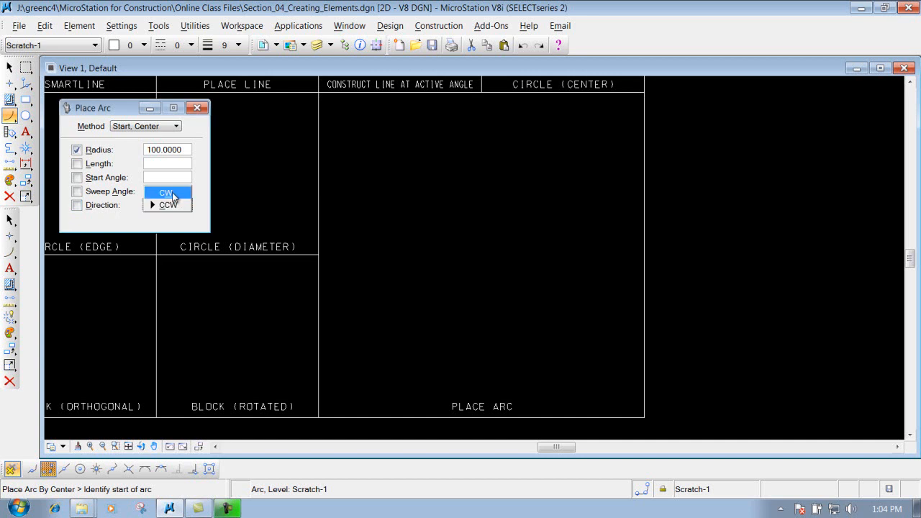
{"action": "mouse_move", "coordinate": [129, 144]}
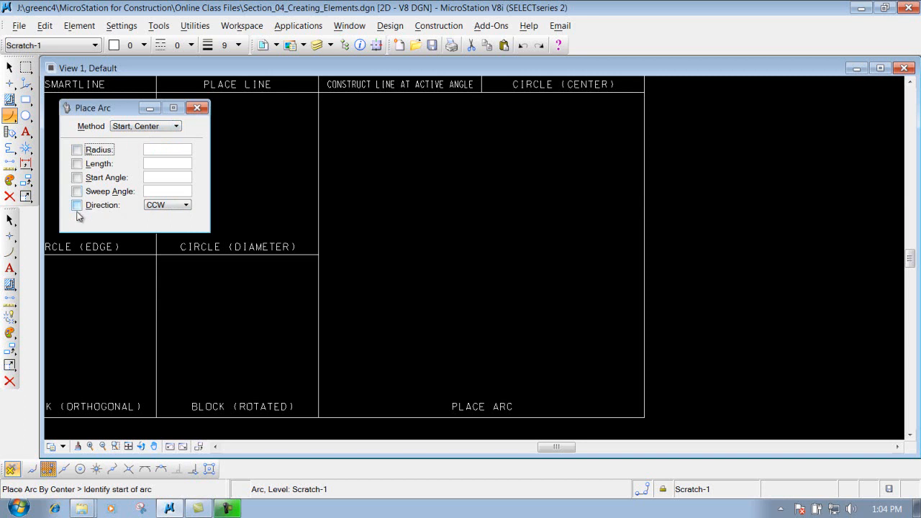
{"action": "left_click", "coordinate": [77, 204]}
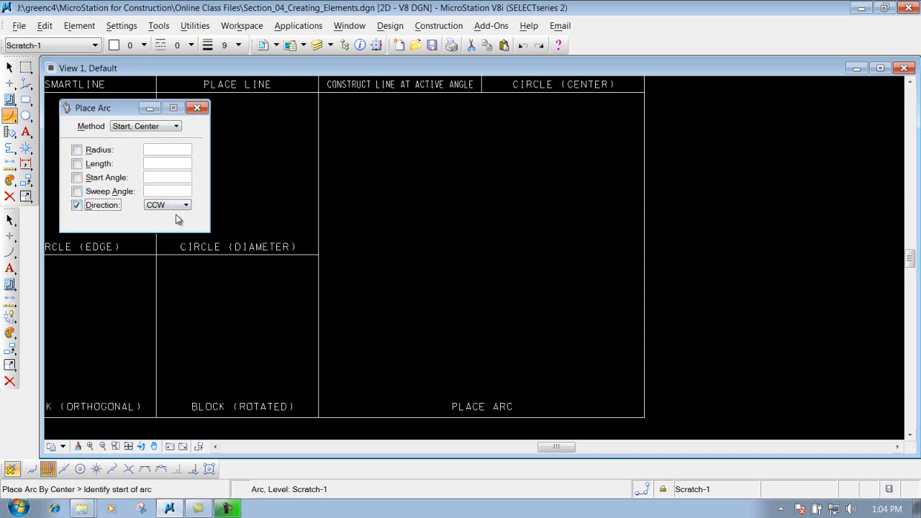
{"action": "type", "text": "100.0000"}
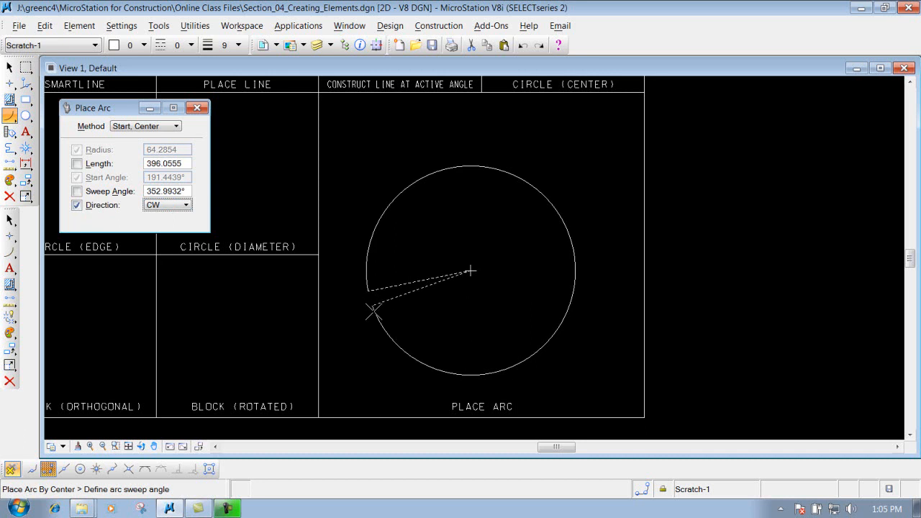
{"action": "mouse_move", "coordinate": [501, 256]}
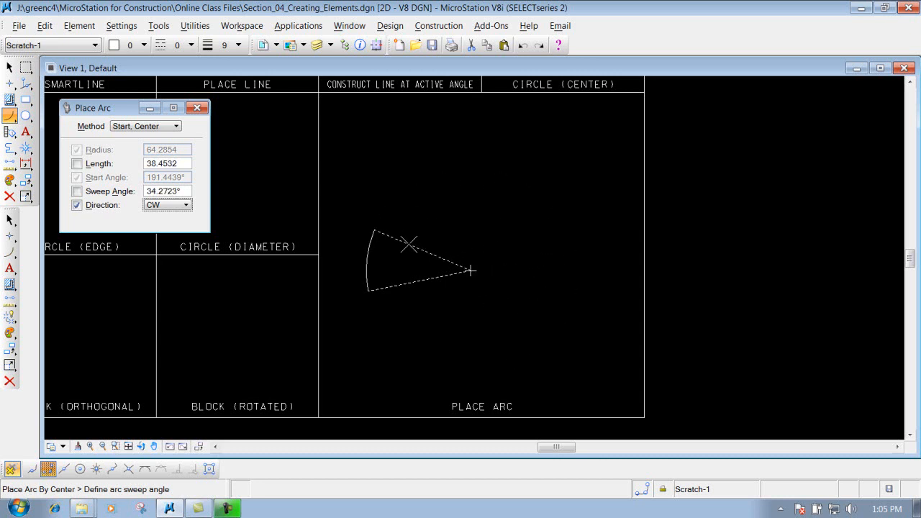
Switch the locked arc Direction from CW to CCW.
{"action": "left_click", "coordinate": [184, 204]}
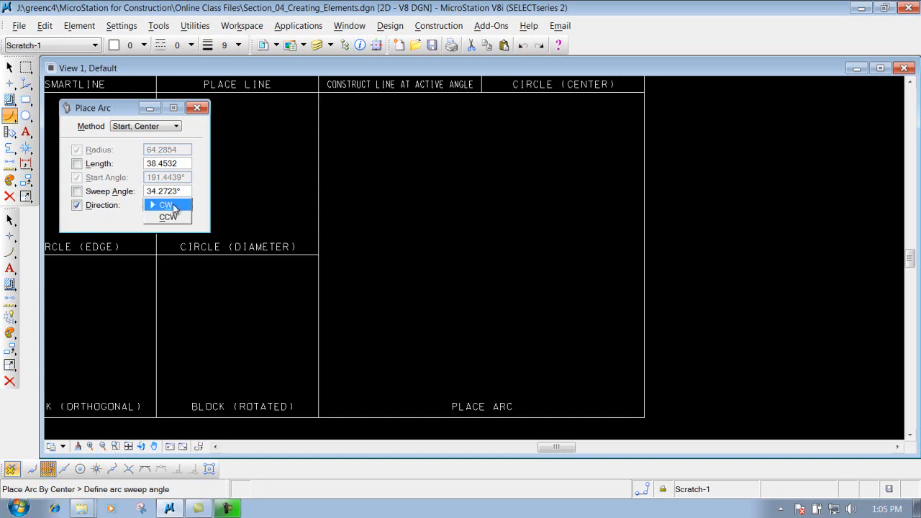
{"action": "left_click", "coordinate": [167, 216]}
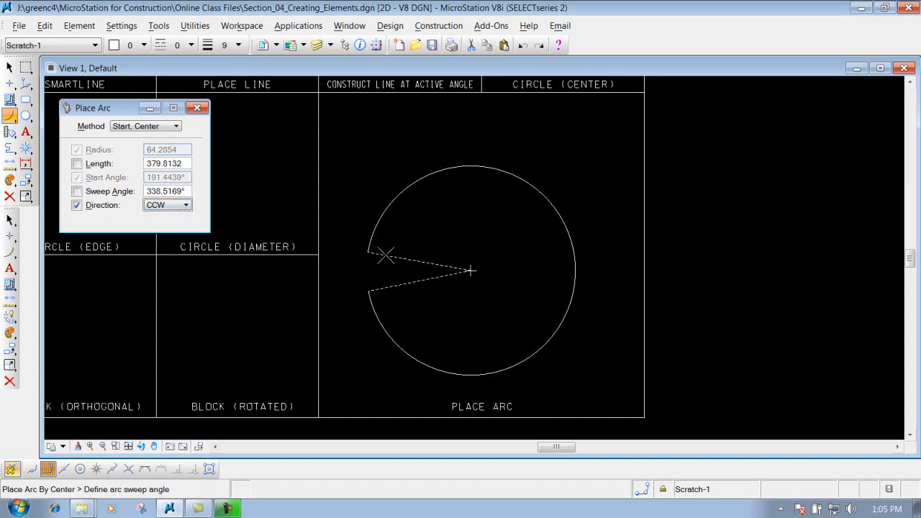